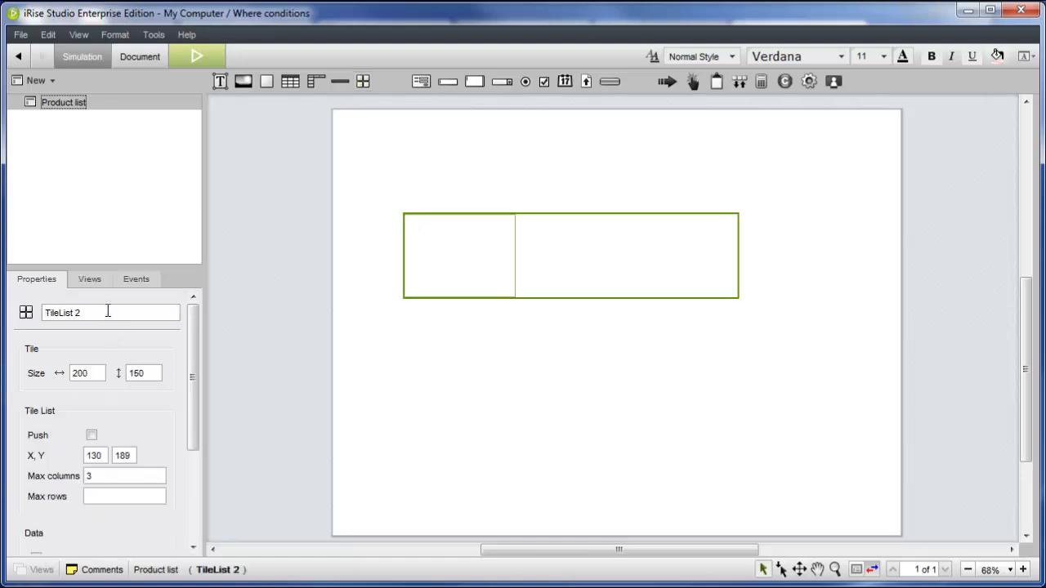
- Rename the tile list 'Phone search - Tile list' and add a [manufacturer] text label to the tile
text(Phone search - T)
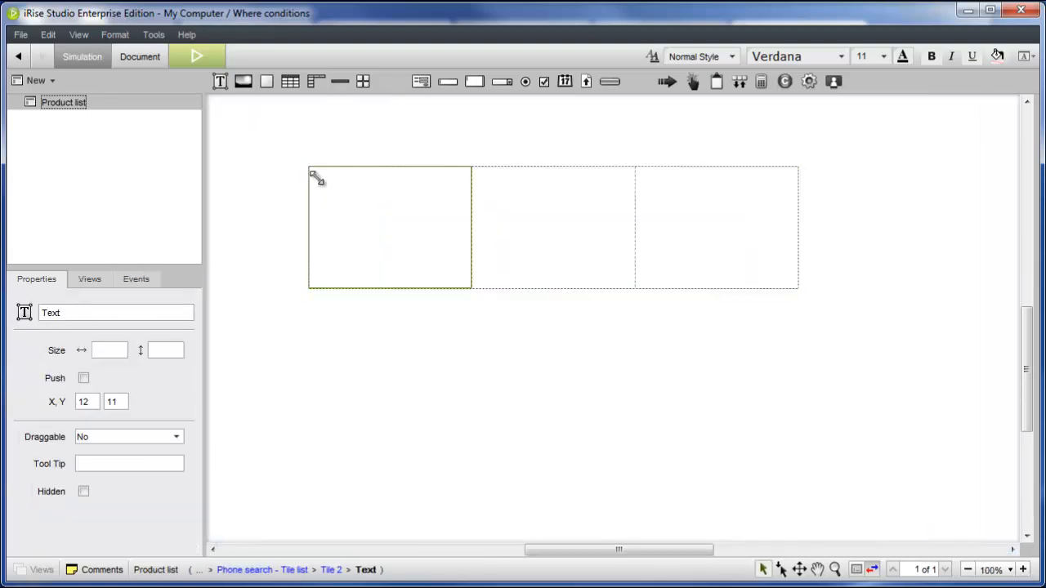
text([manufacturer])
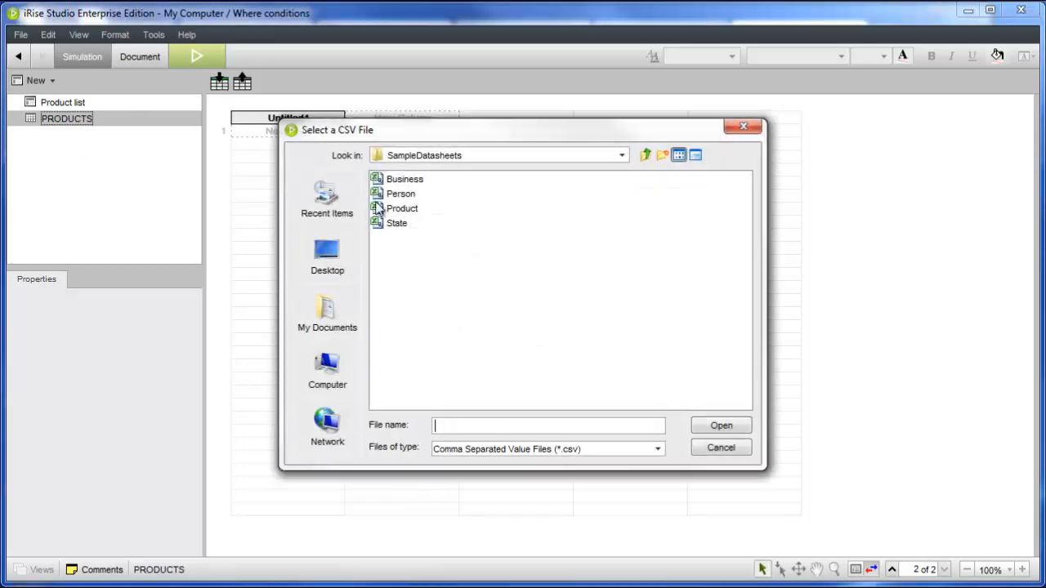
- Import the Product sample CSV from SampleDatasheets into the PRODUCTS datasheet
double_click(402, 207)
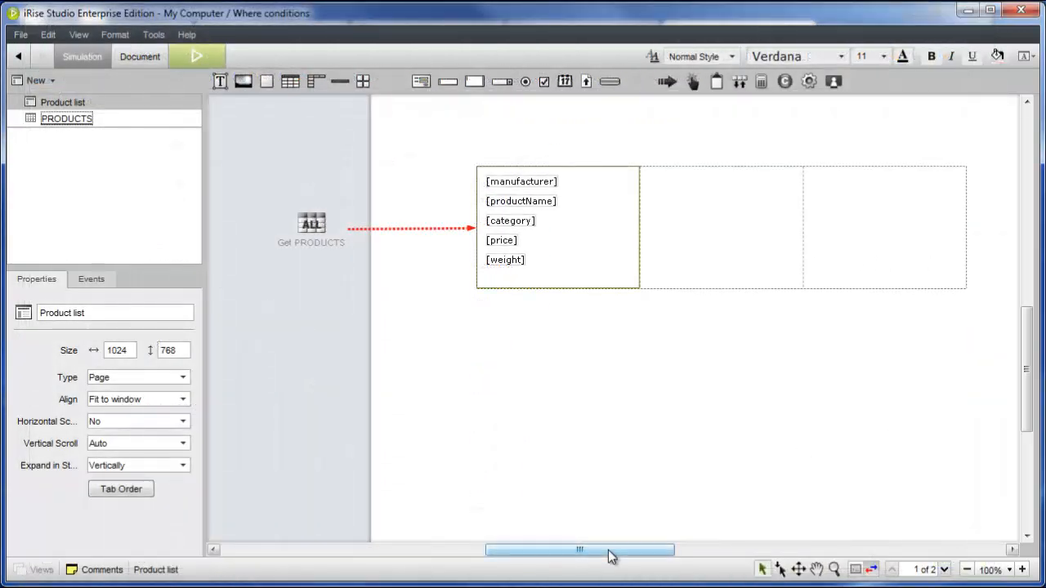
- Enter the $500.00 price default and add more price and weight options to the selects
scroll(down, 3)
text([price)
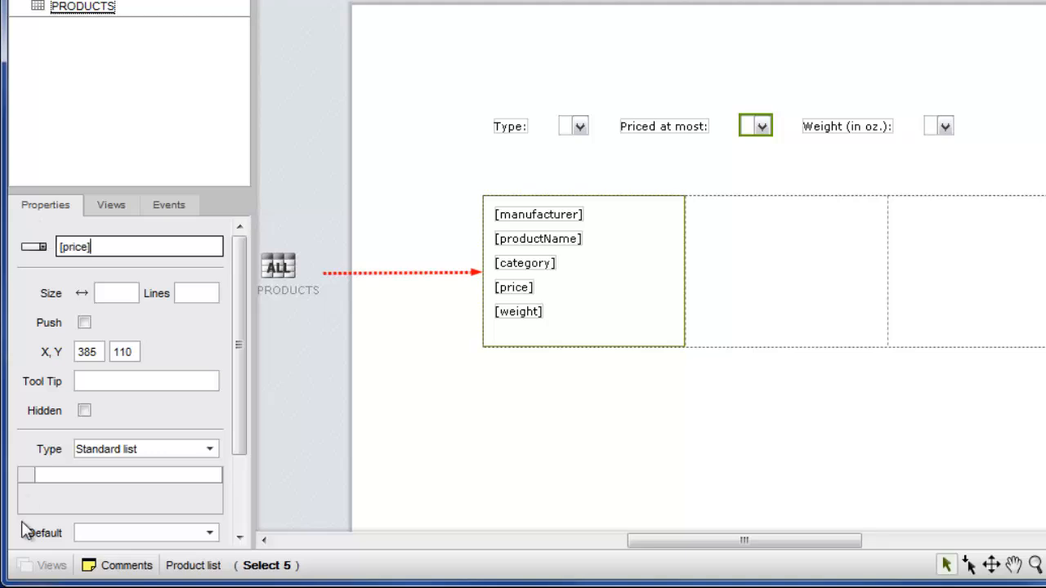
text($500.00)
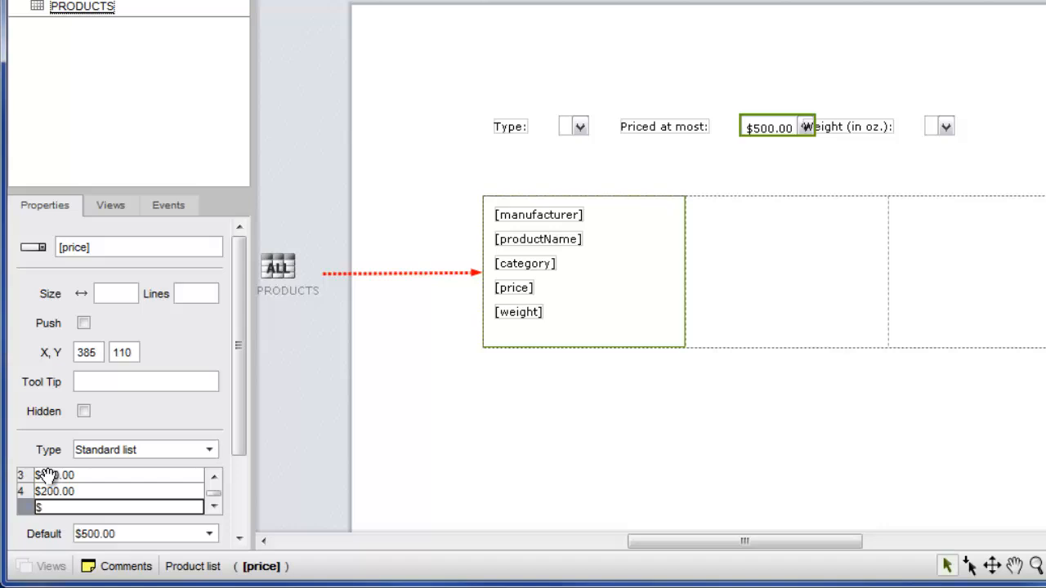
click(937, 126)
text(2.)
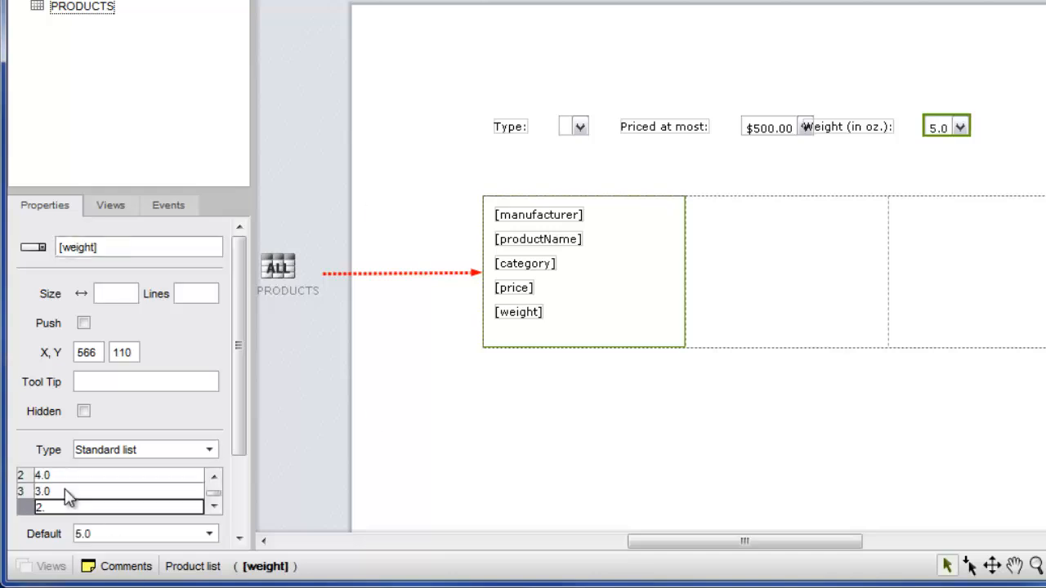
click(573, 126)
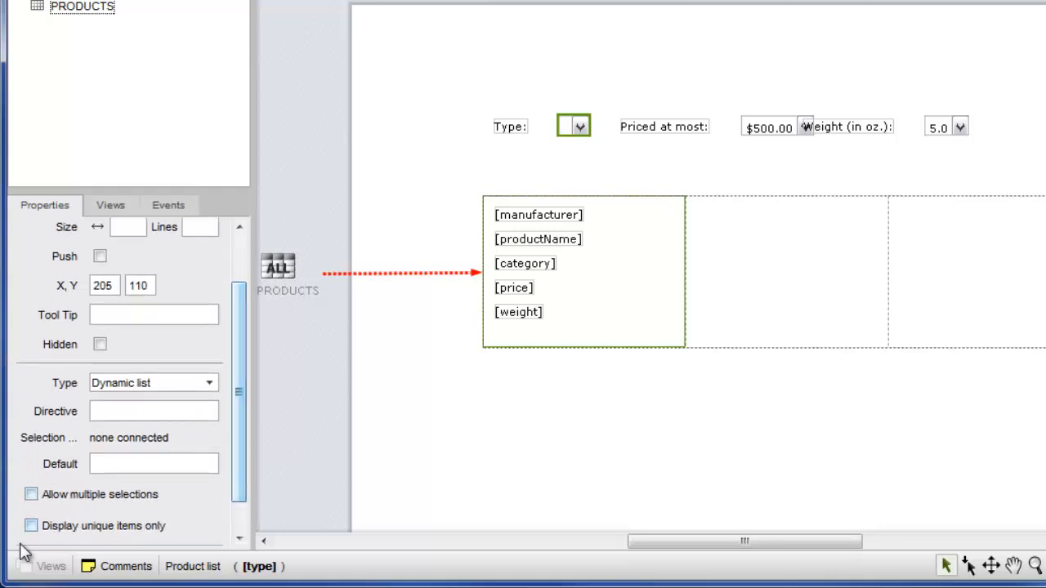
- Give [type] unique items, a 'Select one' directive, and a Get PRODUCTS category feed
click(31, 526)
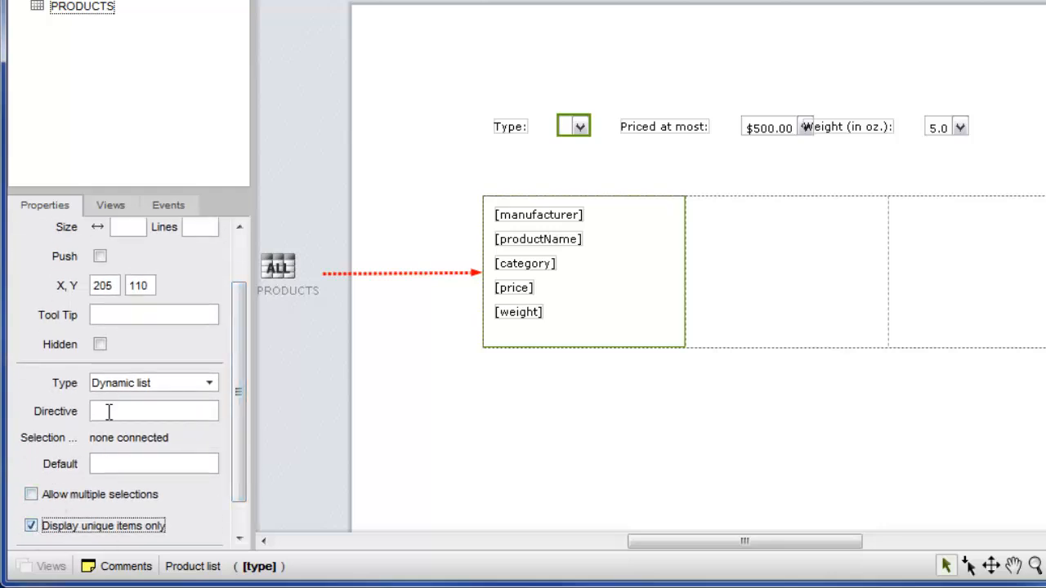
text(Select one)
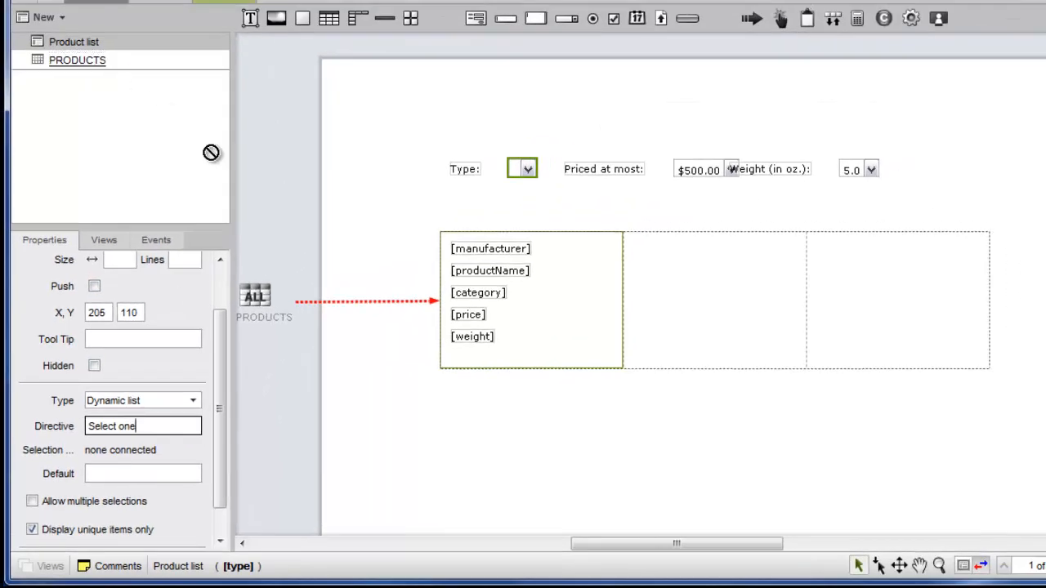
click(303, 193)
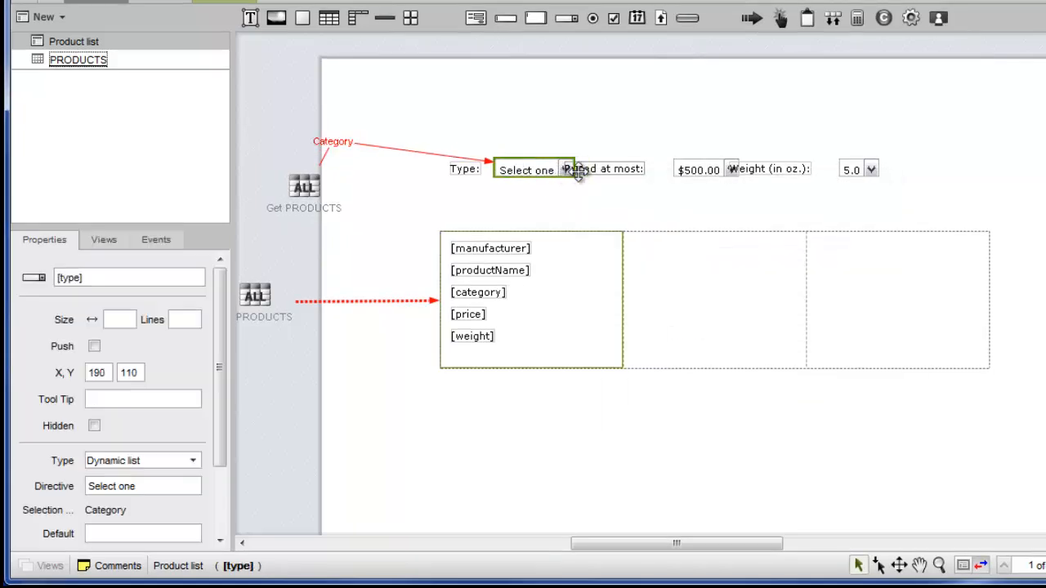
click(768, 168)
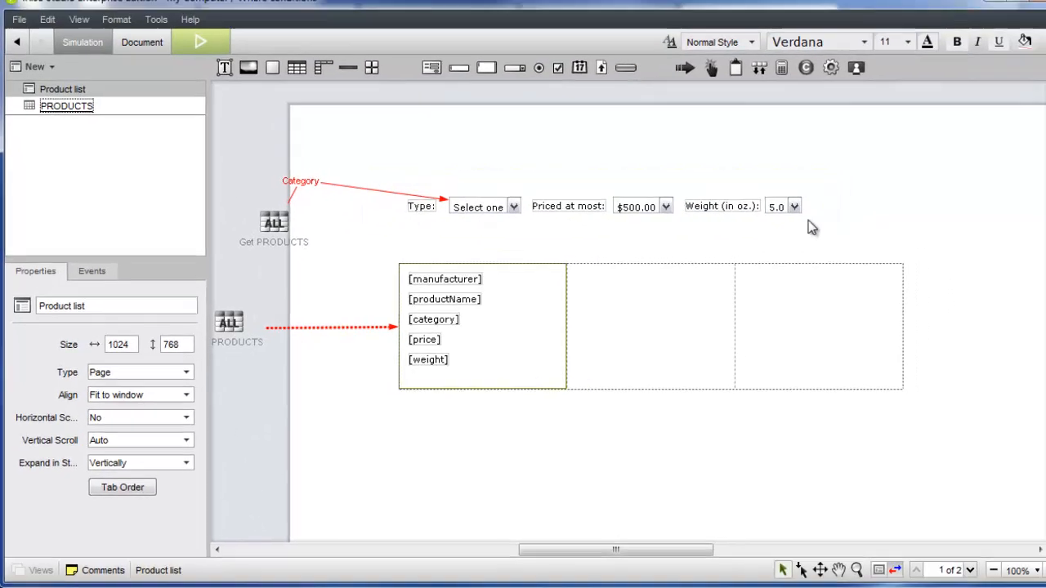
- Wrap the three filter selects in a form and move its Submit event to On change
right_click(555, 216)
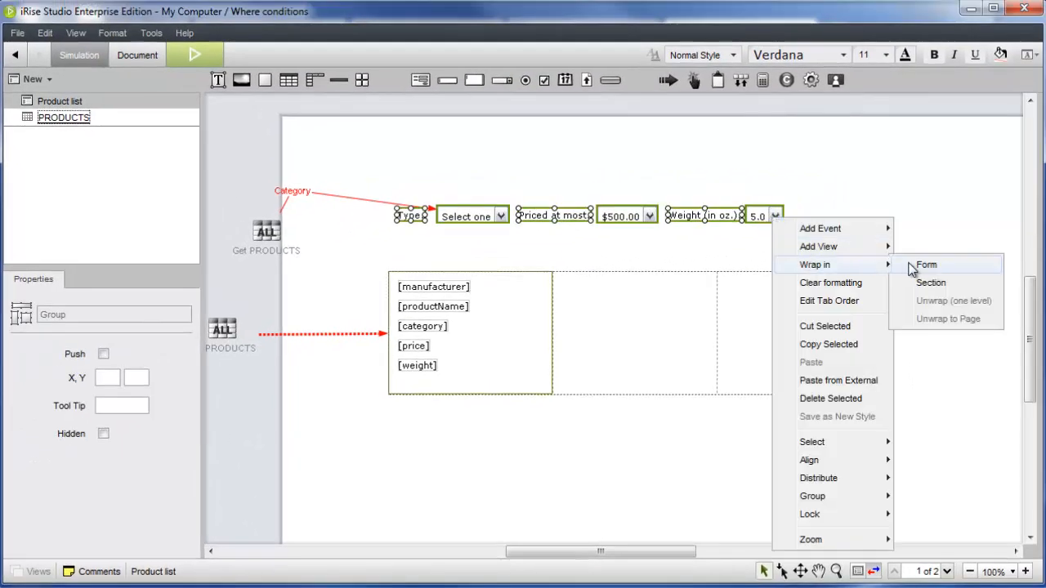
click(926, 264)
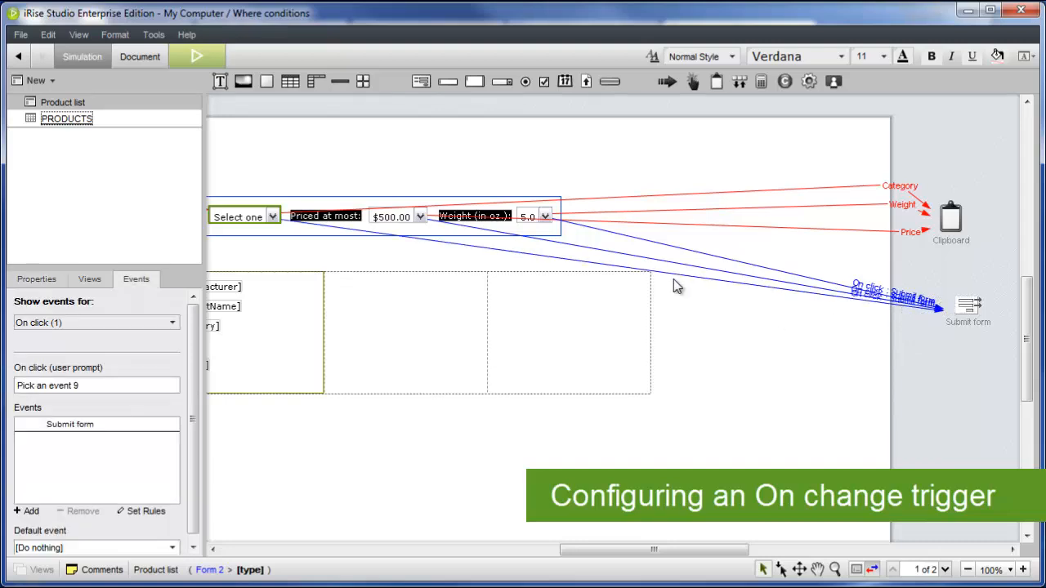
right_click(719, 283)
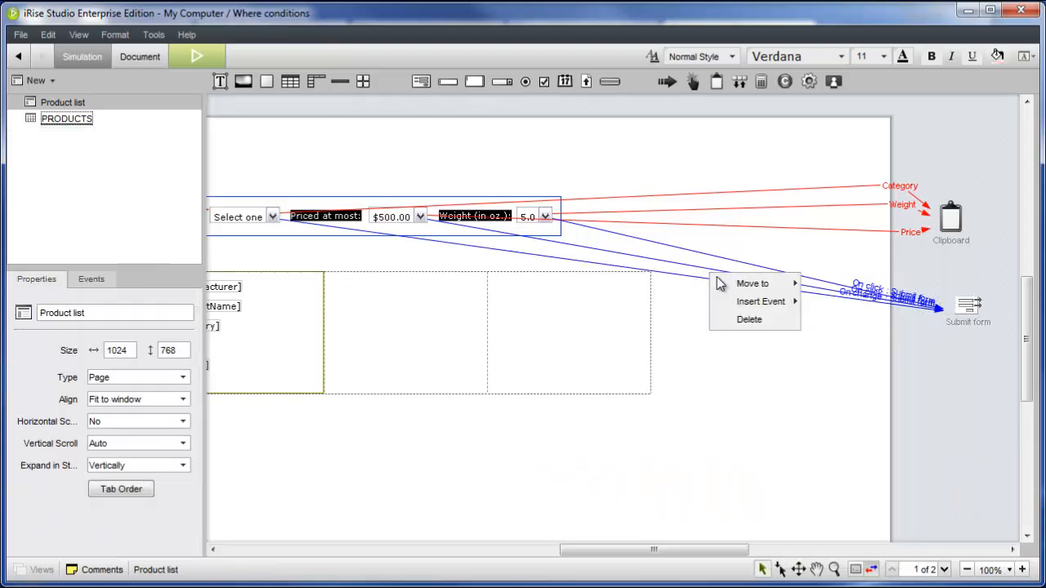
click(760, 300)
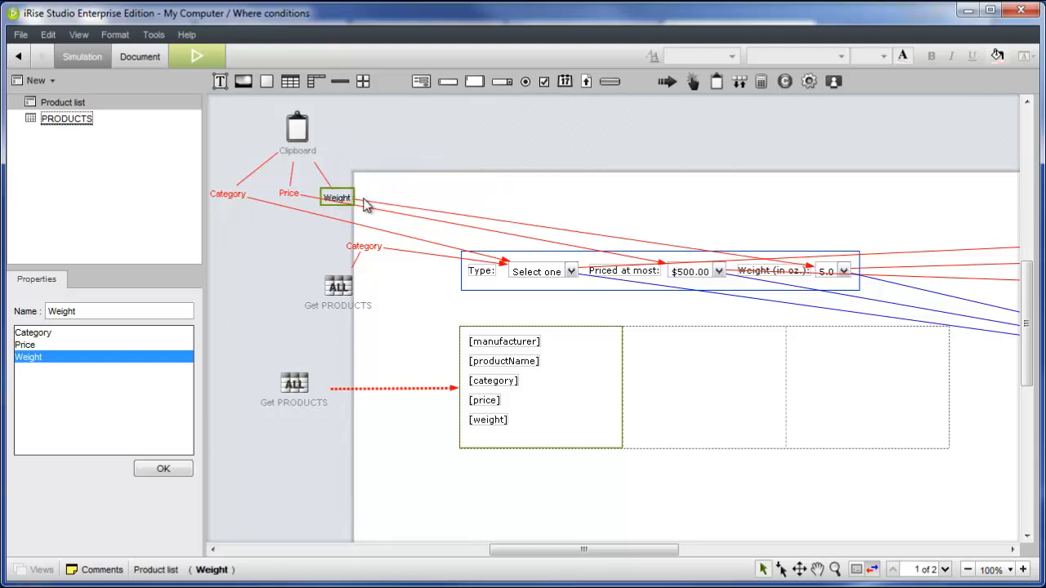
mouse_move(348, 190)
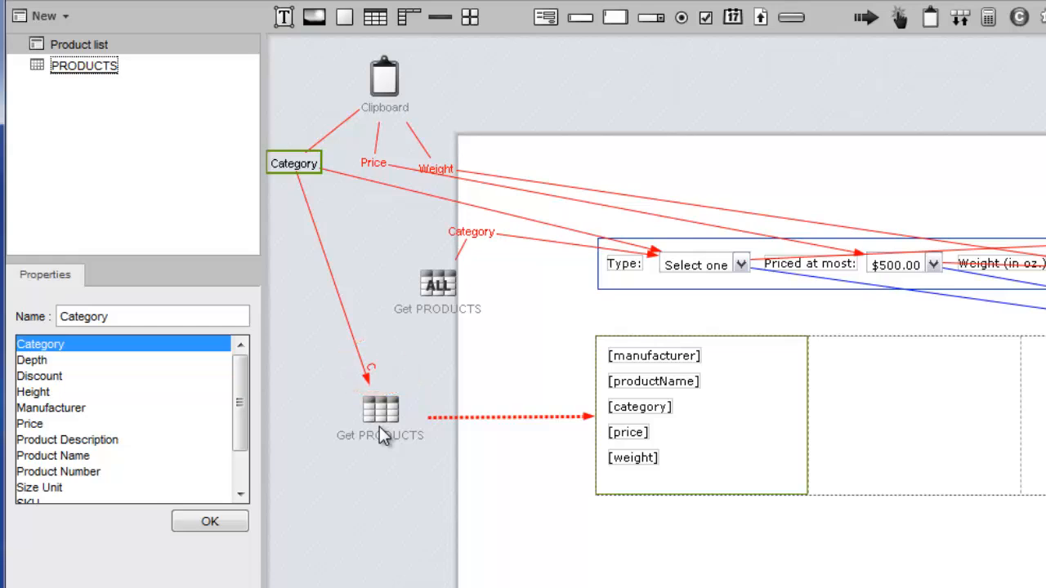
- Map clipboard Category, Price and Weight to the matching Get PRODUCTS fields
click(380, 418)
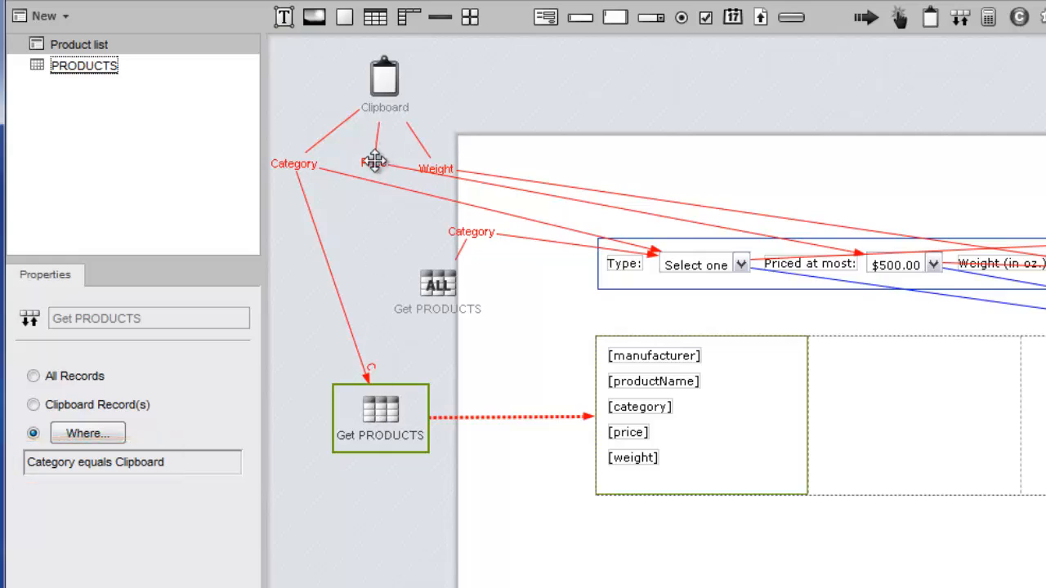
click(374, 161)
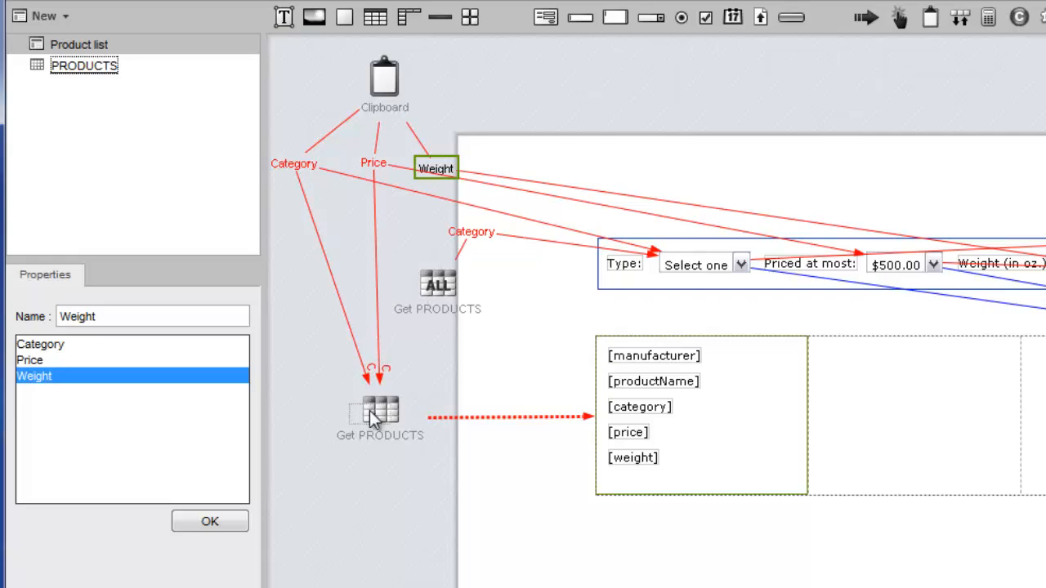
click(380, 417)
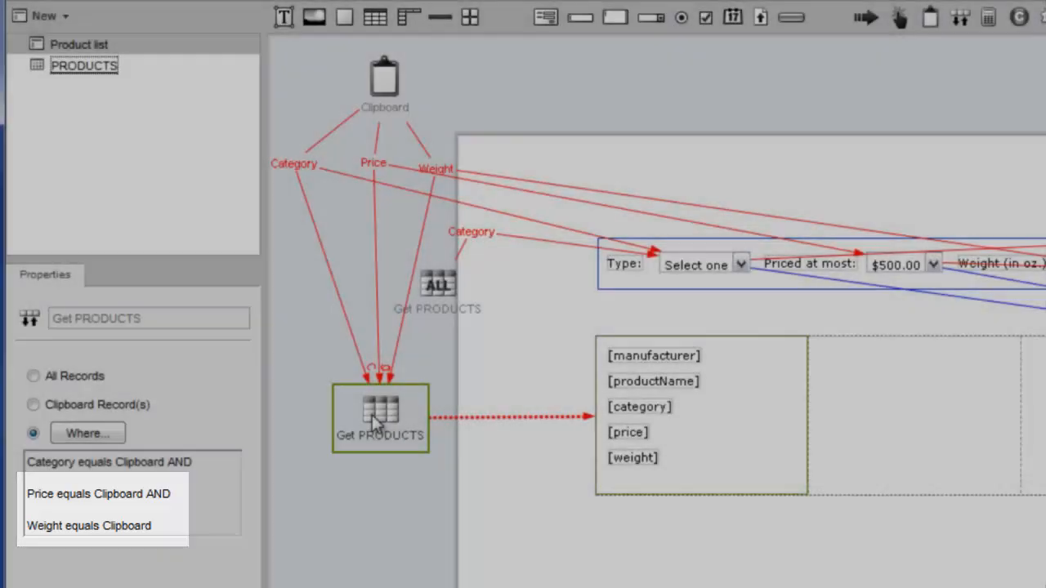
- Change the Price and Weight where conditions from equals to 'is at most'
click(87, 433)
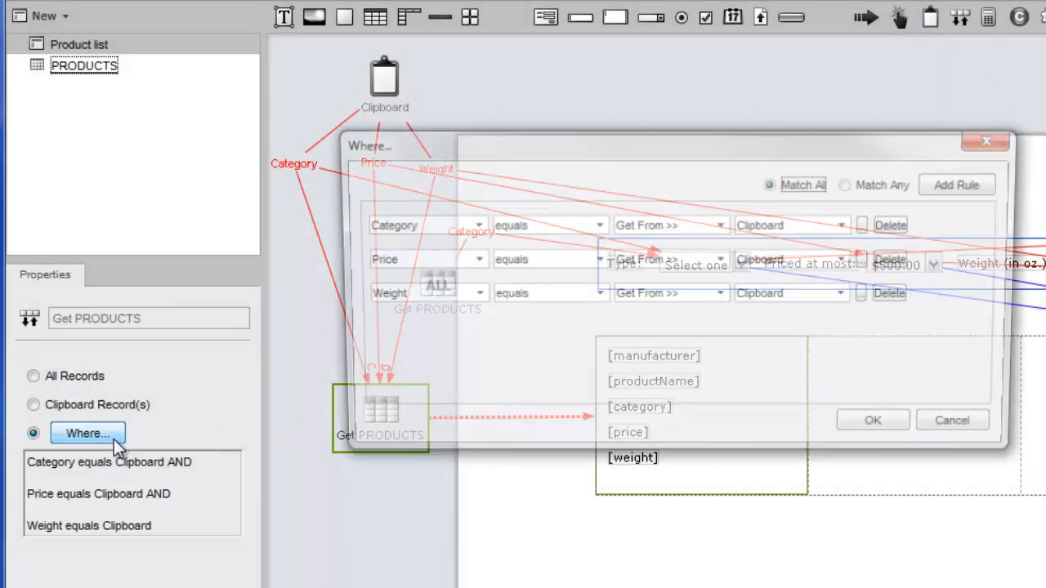
click(539, 259)
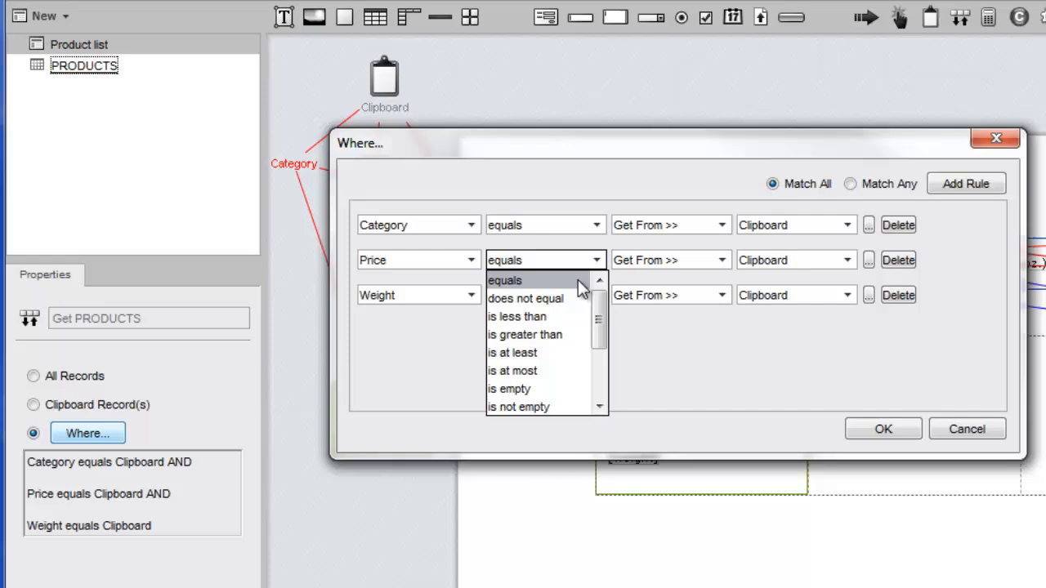
click(512, 370)
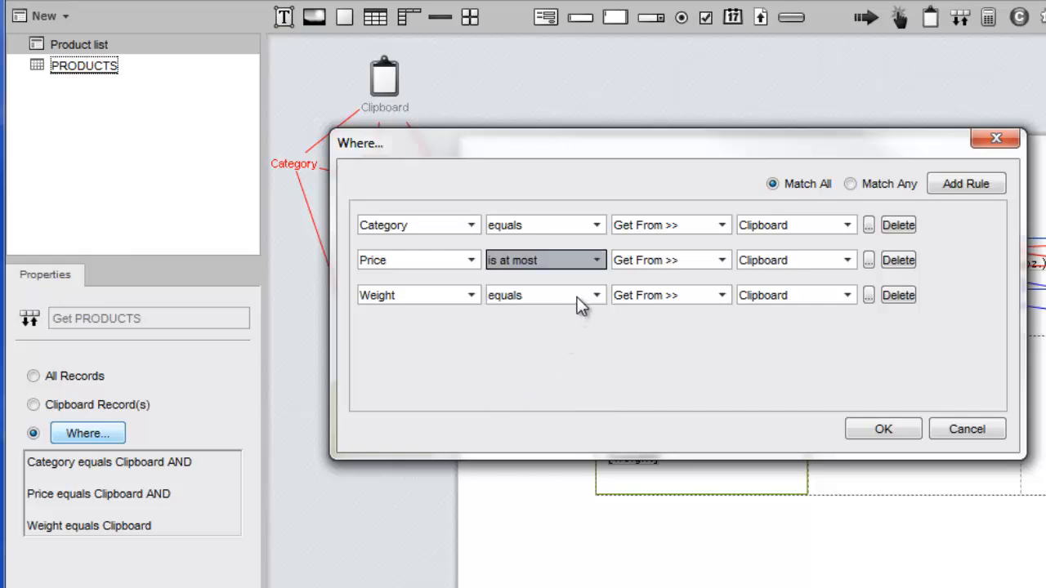
click(544, 295)
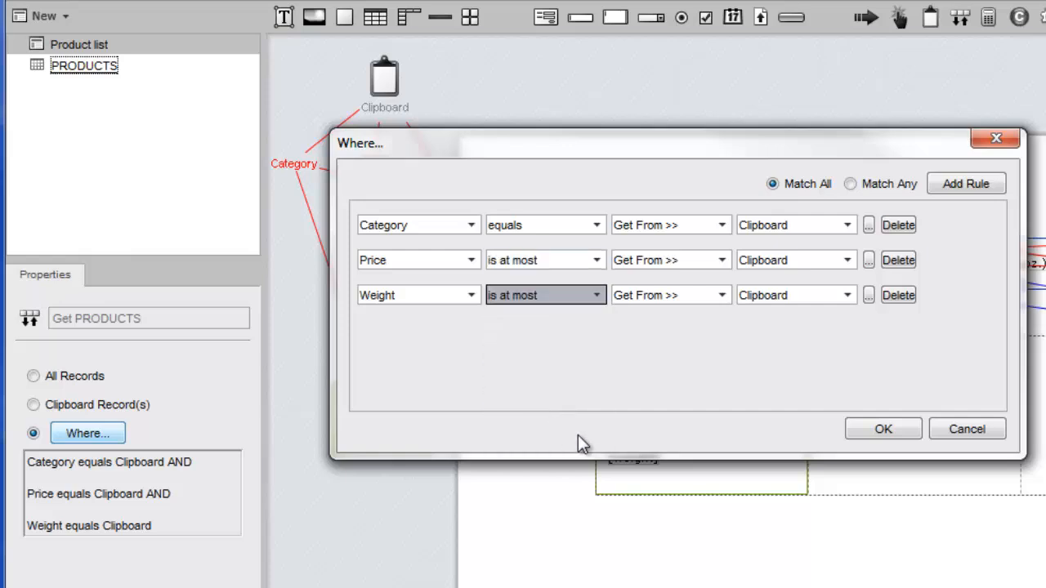
click(882, 428)
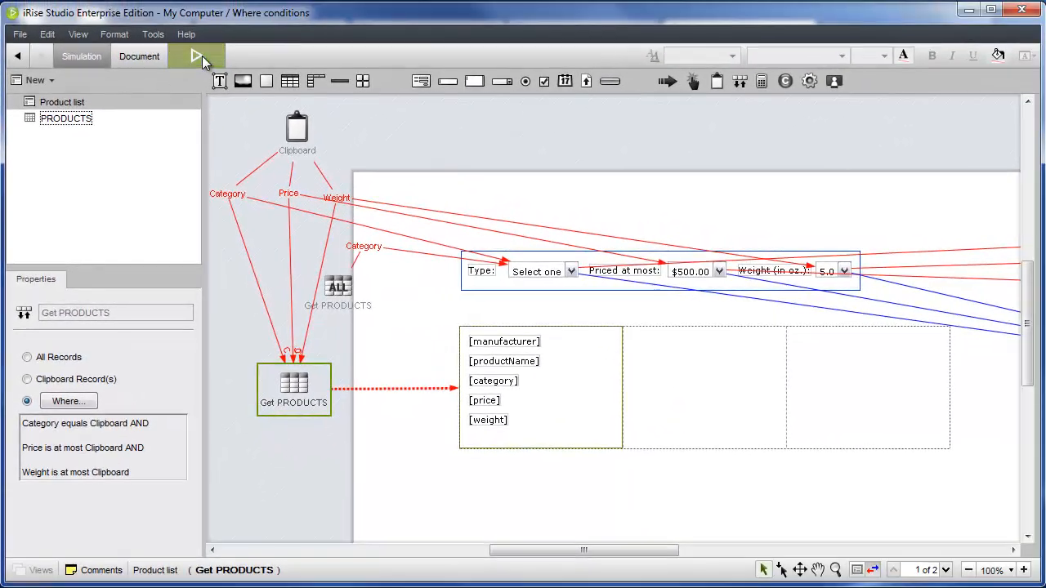
- Simulate in the browser and filter by Candybar, then $200.00 with Slider
click(198, 56)
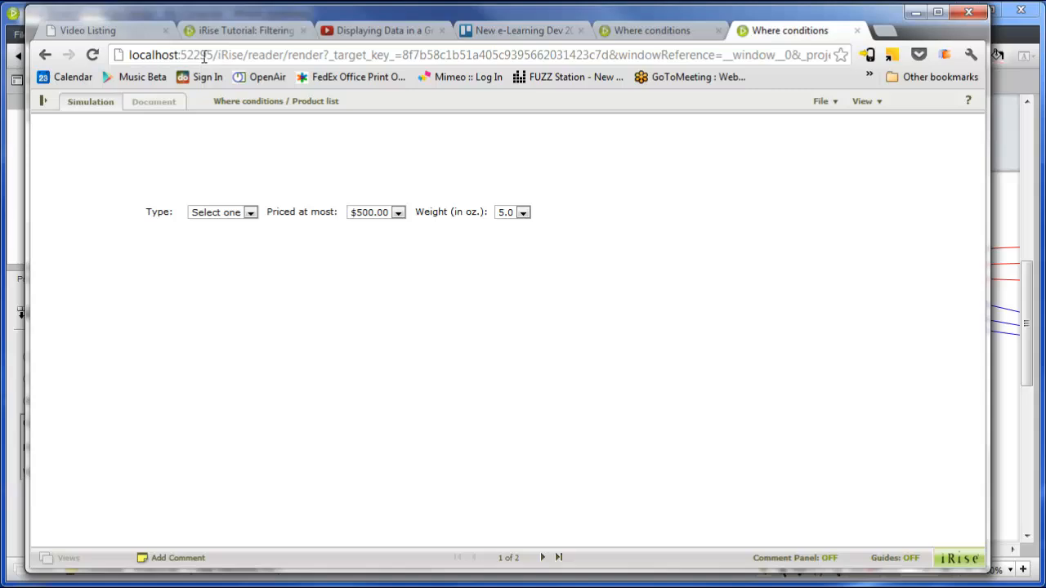
click(249, 212)
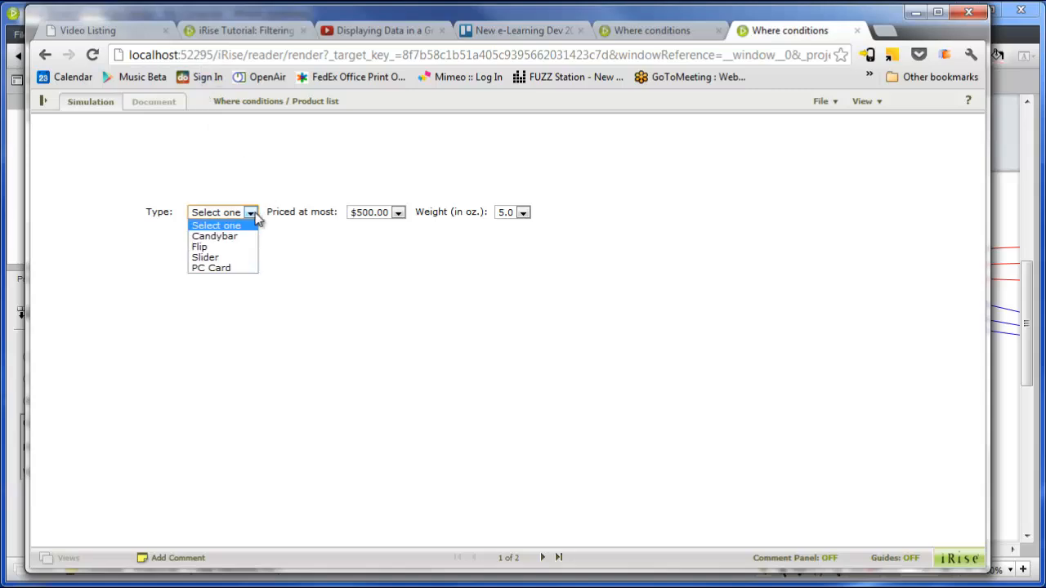
click(214, 235)
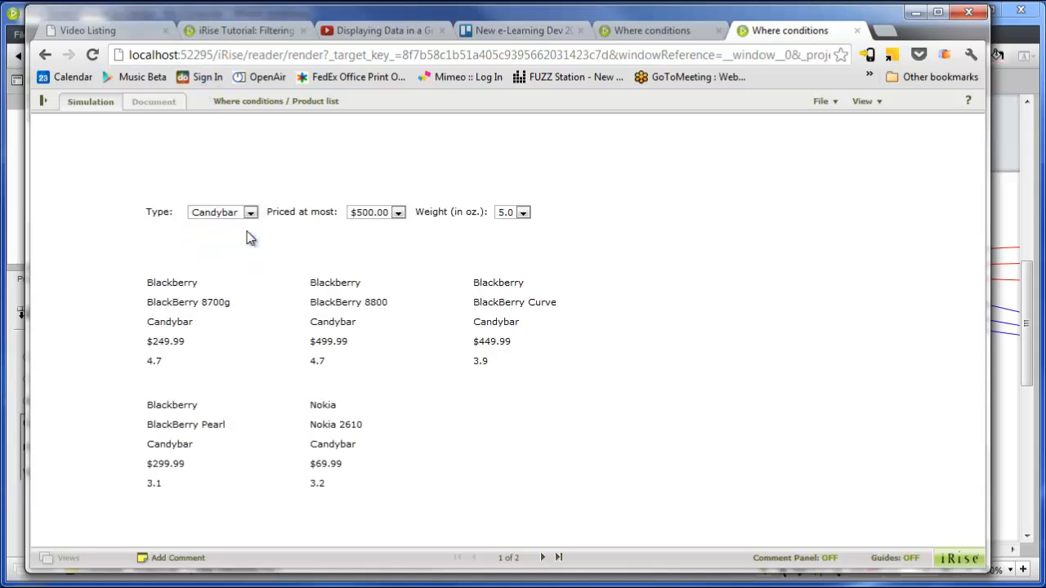
click(375, 213)
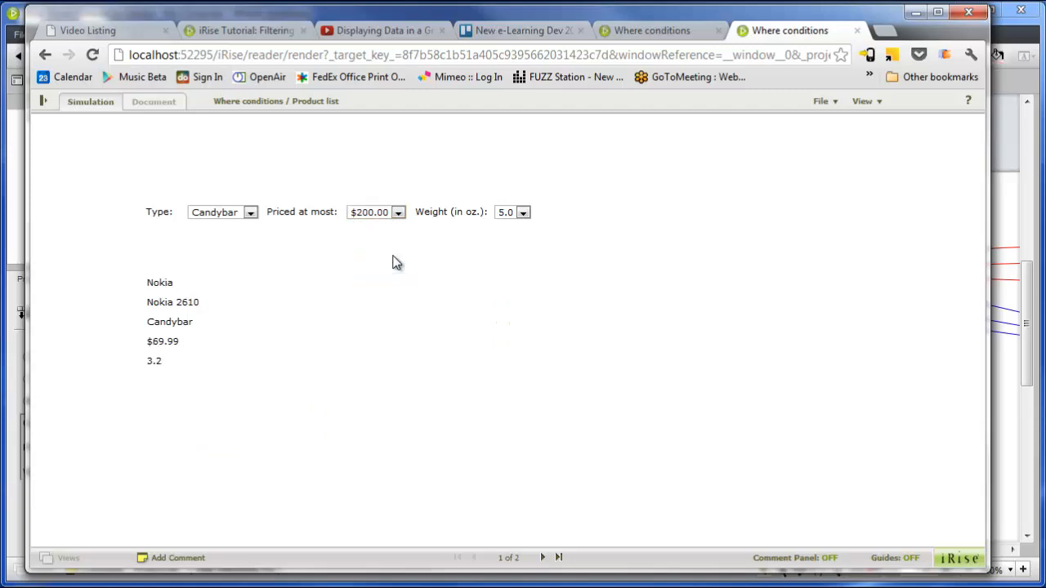
click(250, 211)
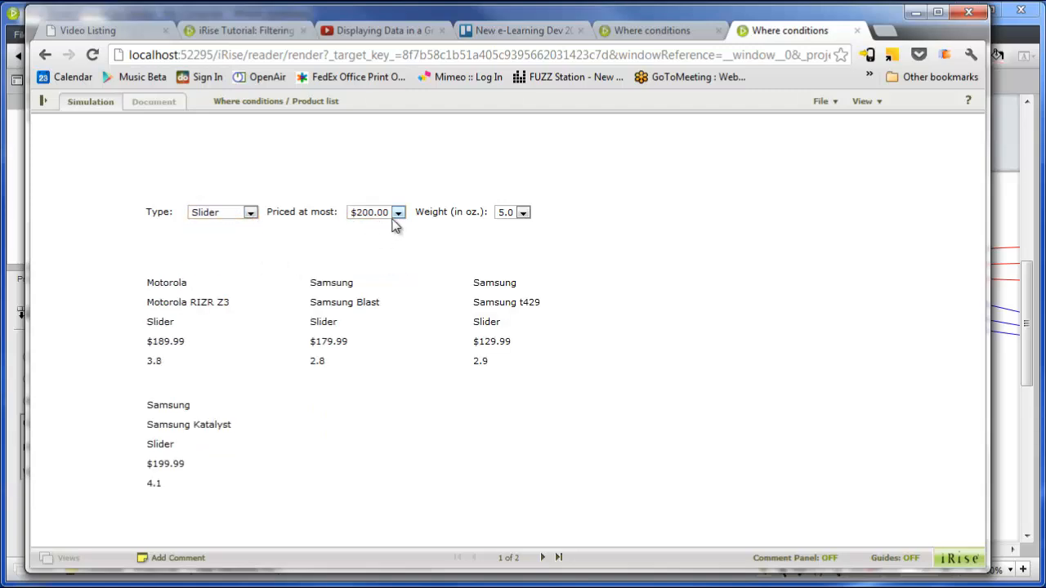